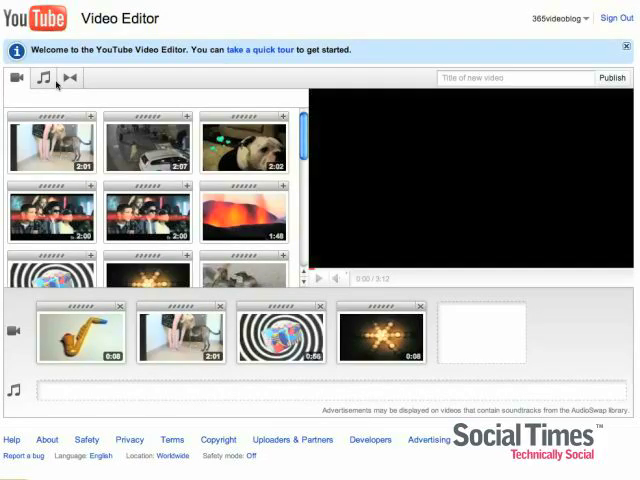
Step: Add the library track Breath Machine as the four-clip reel's soundtrack and play it back
{"action": "left_click", "coordinate": [38, 78]}
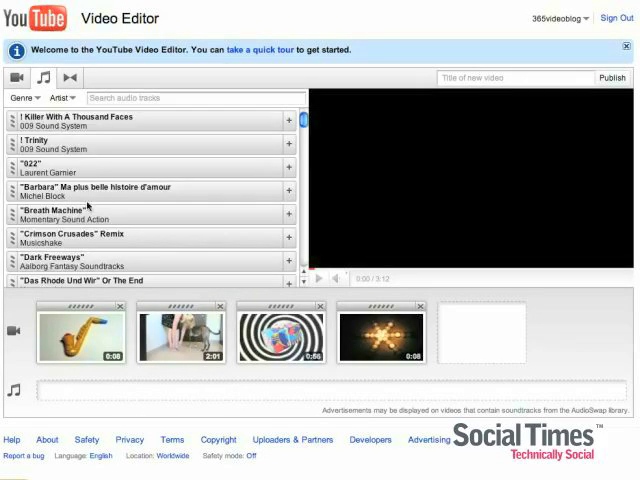
{"action": "left_click", "coordinate": [288, 214]}
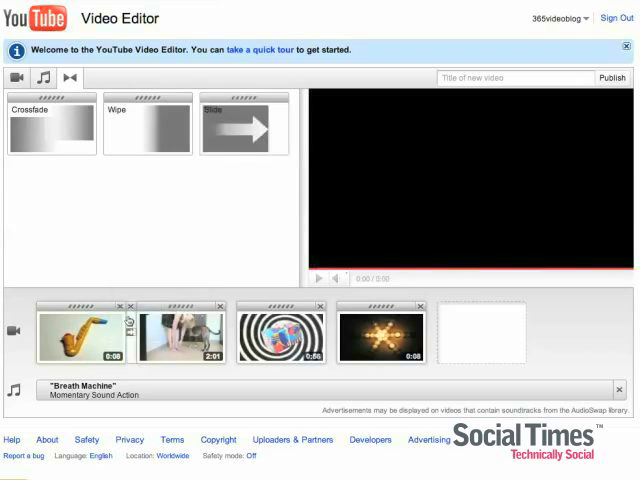
{"action": "left_click", "coordinate": [320, 278]}
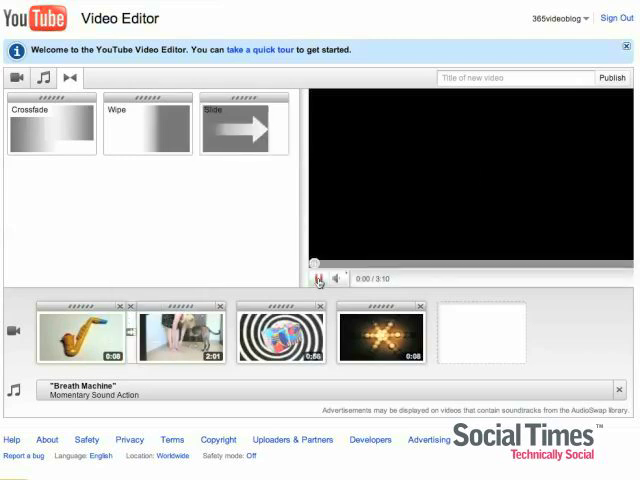
{"action": "left_click", "coordinate": [320, 278]}
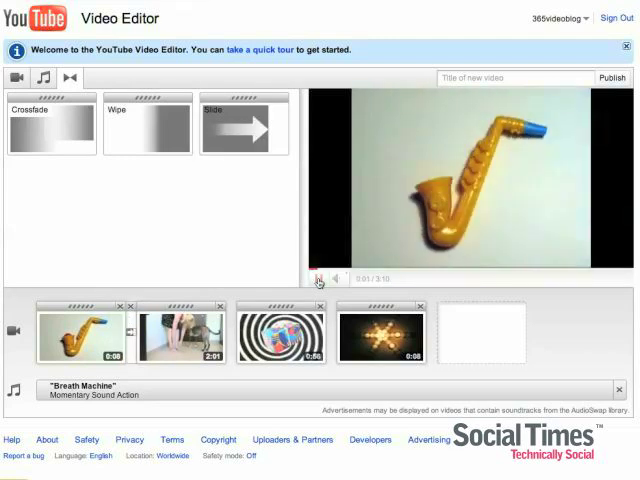
{"action": "left_click", "coordinate": [324, 280]}
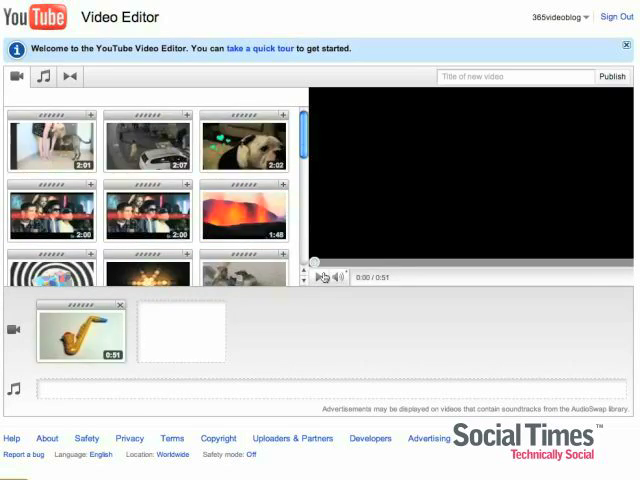
Step: Search the audio library for 'lounge art ensemble' to find the track Five Z's
{"action": "left_click", "coordinate": [320, 276]}
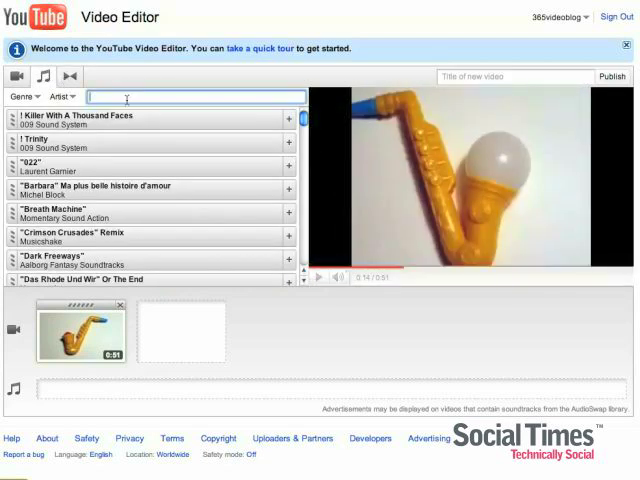
{"action": "type", "text": "lounge"}
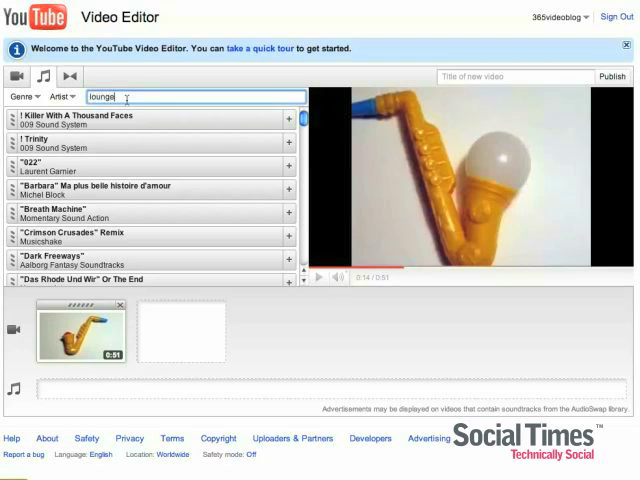
{"action": "type", "text": "art ensemble"}
{"action": "left_click", "coordinate": [516, 76]}
{"action": "type", "text": "Saxaphone"}
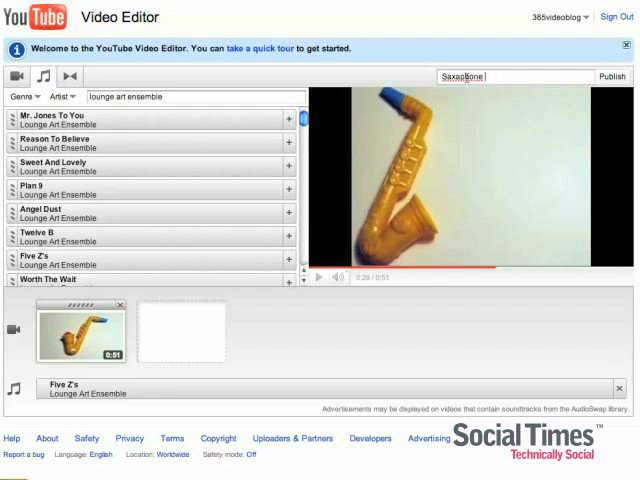
Step: Complete the title as 'Saxophone Stop Motion' and publish the reel
{"action": "type", "text": "Stop Motion"}
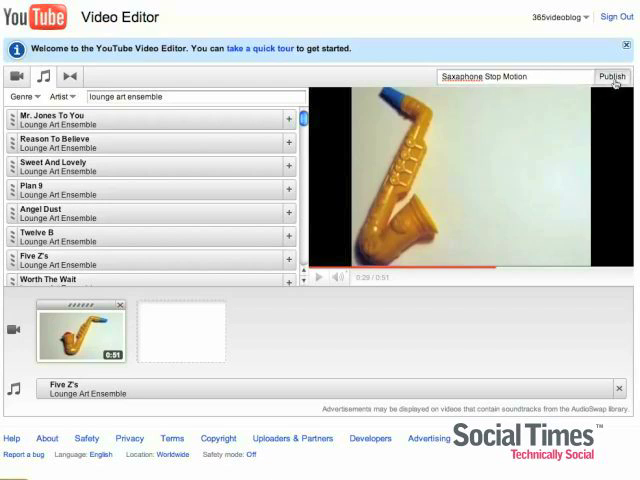
{"action": "left_click", "coordinate": [612, 76]}
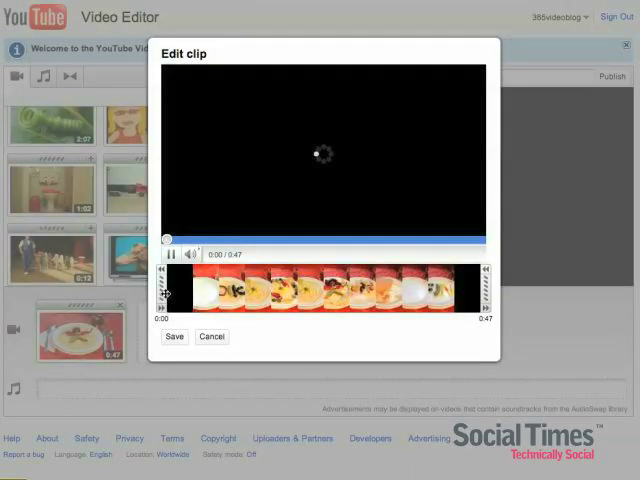
Step: Trim the plated-food clip to about 0:12–0:16.86 and save the trim
{"action": "left_click_drag", "start_coordinate": [164, 290], "coordinate": [238, 290]}
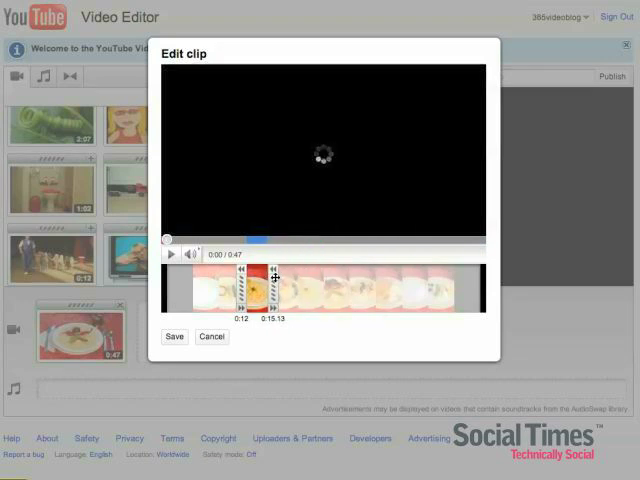
{"action": "left_click_drag", "start_coordinate": [280, 296], "coordinate": [296, 296]}
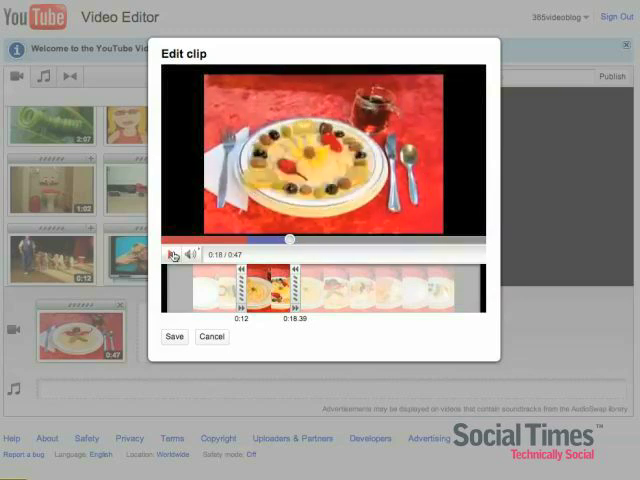
{"action": "left_click", "coordinate": [172, 336]}
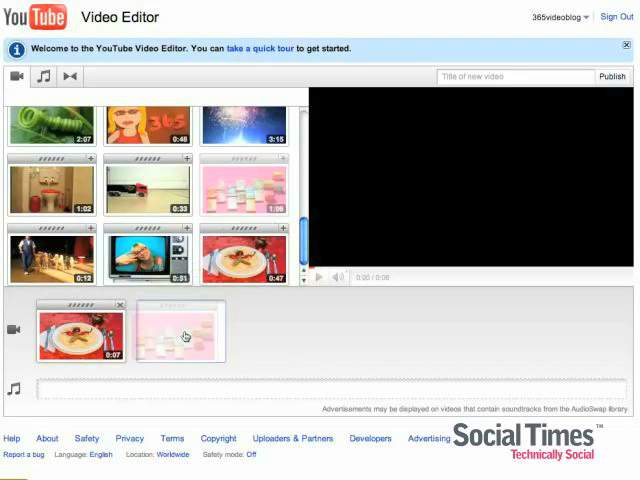
Step: Trim the pink-frame clip to roughly 0:29–0:34.83 in the Edit clip dialog
{"action": "double_click", "coordinate": [176, 336]}
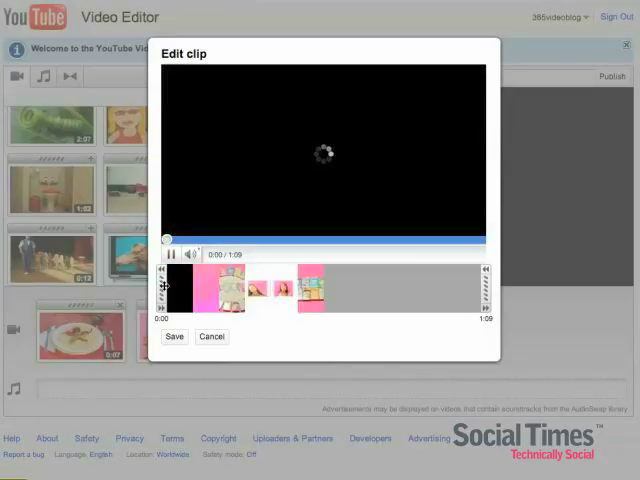
{"action": "left_click_drag", "start_coordinate": [170, 288], "coordinate": [296, 288]}
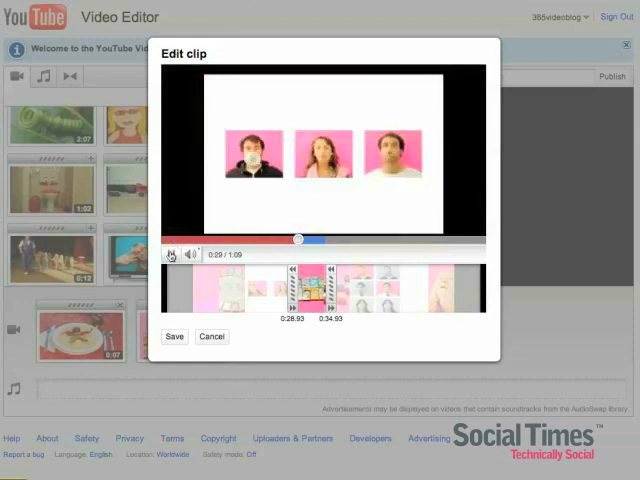
{"action": "left_click", "coordinate": [170, 256]}
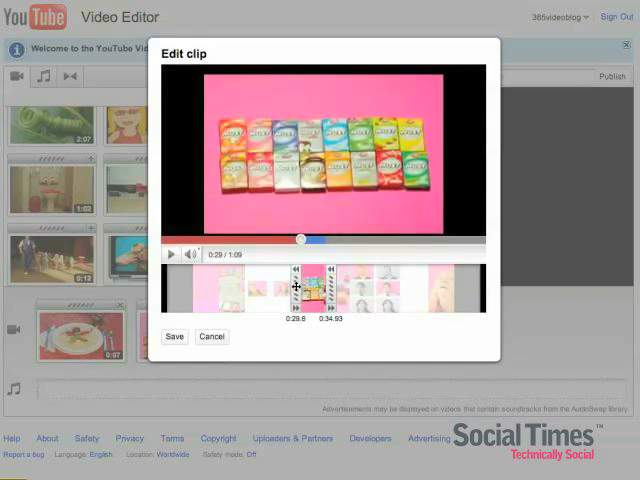
{"action": "left_click", "coordinate": [170, 252]}
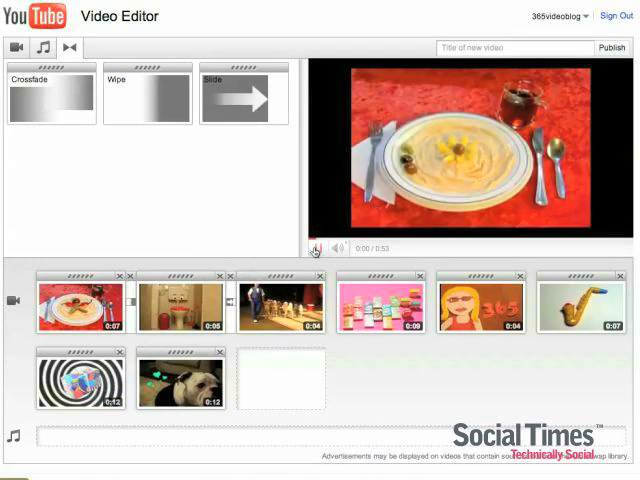
{"action": "left_click", "coordinate": [314, 250]}
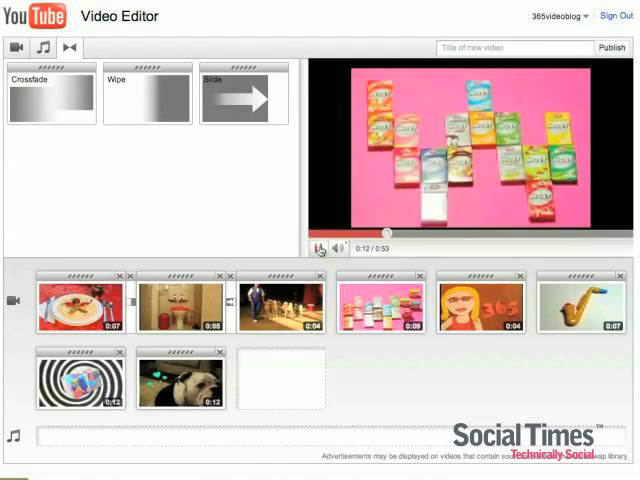
{"action": "left_click", "coordinate": [318, 248]}
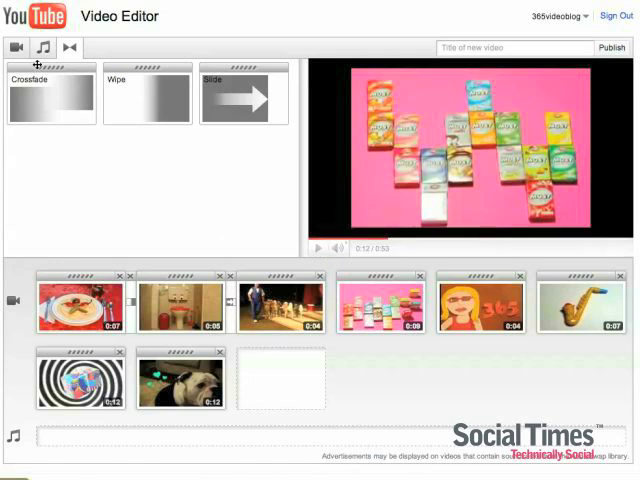
Step: Add 'Till Forever' by Hooray For Humans as the reel's soundtrack and play the preview
{"action": "left_click", "coordinate": [44, 48]}
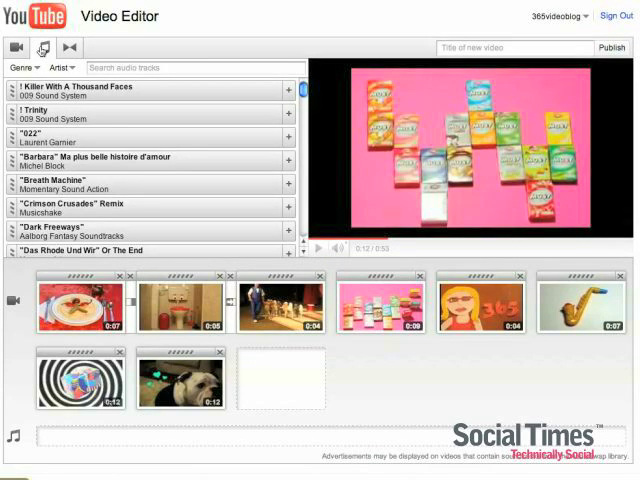
{"action": "left_click", "coordinate": [32, 68]}
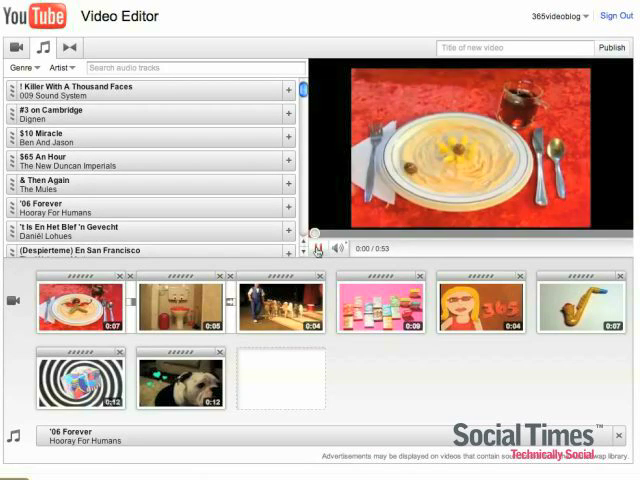
{"action": "left_click", "coordinate": [318, 246]}
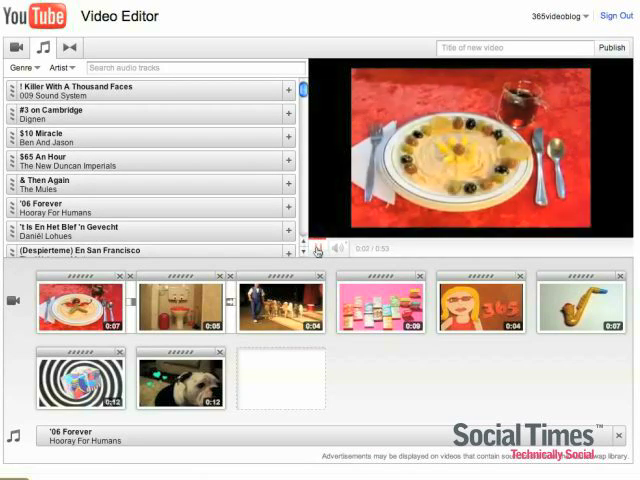
{"action": "left_click", "coordinate": [318, 246]}
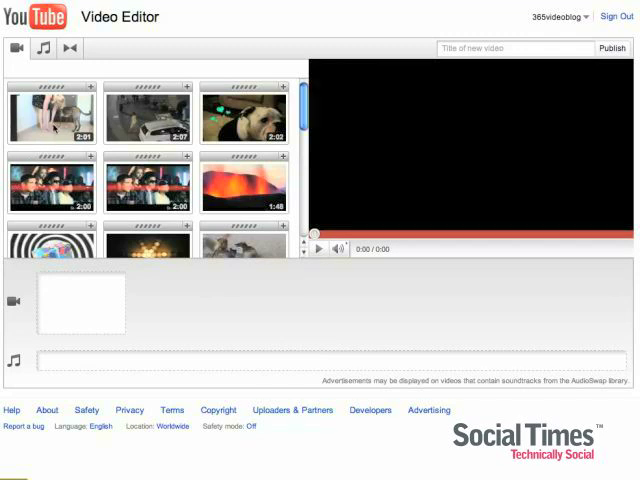
Step: Drop the dog-stretching video into the empty timeline and open it in the Edit clip dialog
{"action": "left_click_drag", "start_coordinate": [50, 110], "coordinate": [82, 308]}
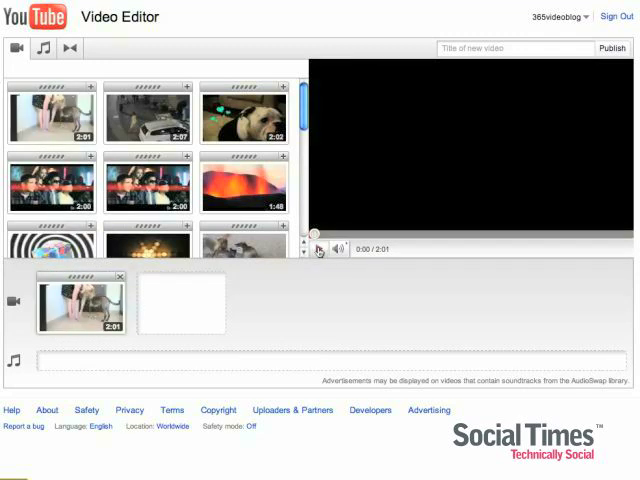
{"action": "left_click", "coordinate": [320, 248]}
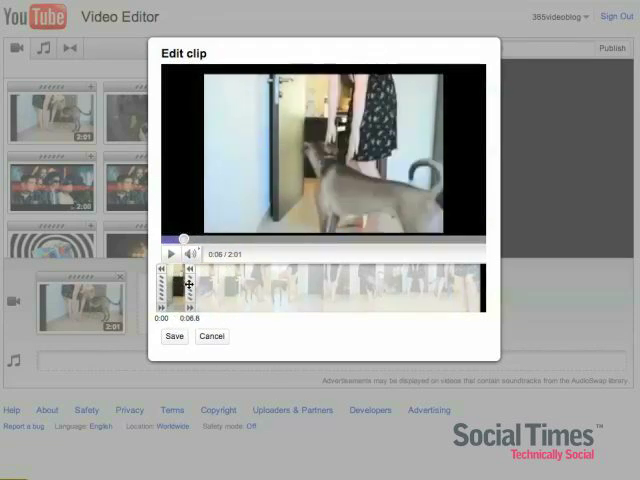
Step: Set the dog clip's end point to about 0:10, preview it and save the trim
{"action": "left_click_drag", "start_coordinate": [188, 284], "coordinate": [196, 284]}
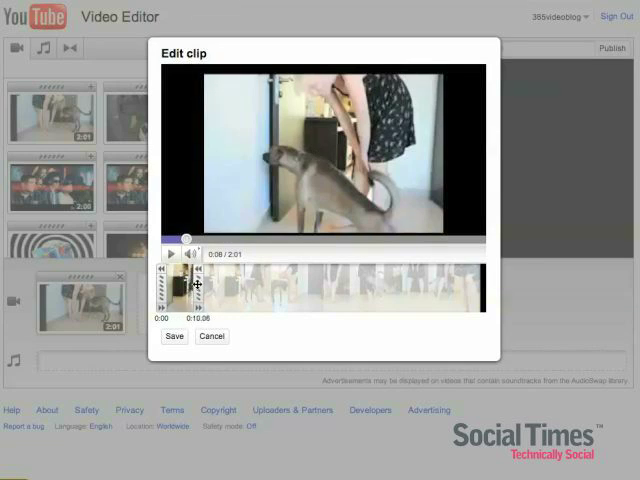
{"action": "left_click_drag", "start_coordinate": [198, 284], "coordinate": [200, 284]}
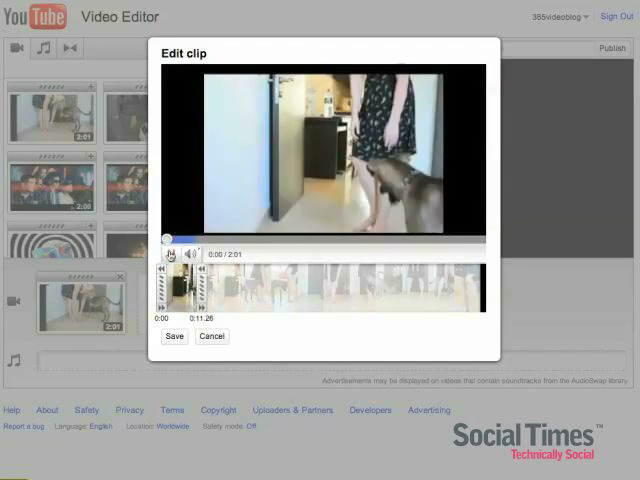
{"action": "left_click", "coordinate": [170, 256]}
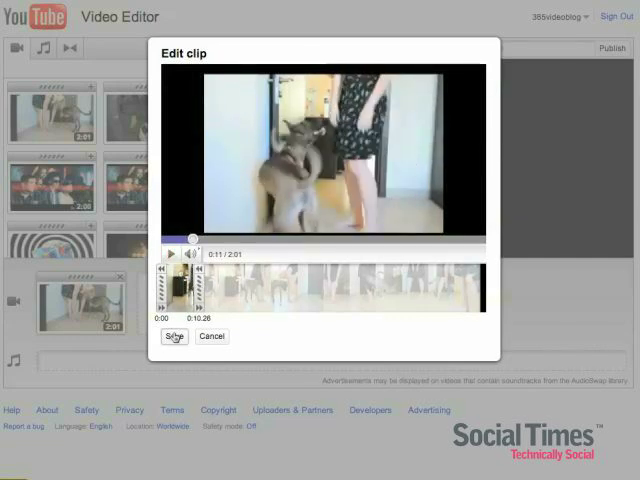
{"action": "left_click", "coordinate": [172, 336]}
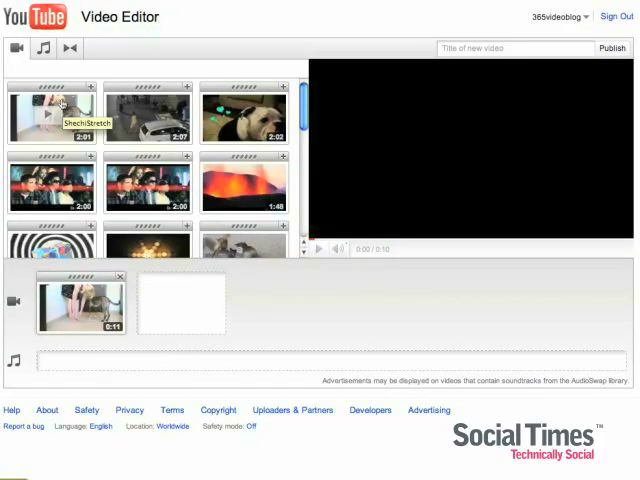
Step: Add another copy of the dog video, trim it to a short stretch and save it
{"action": "left_click_drag", "start_coordinate": [56, 112], "coordinate": [180, 300]}
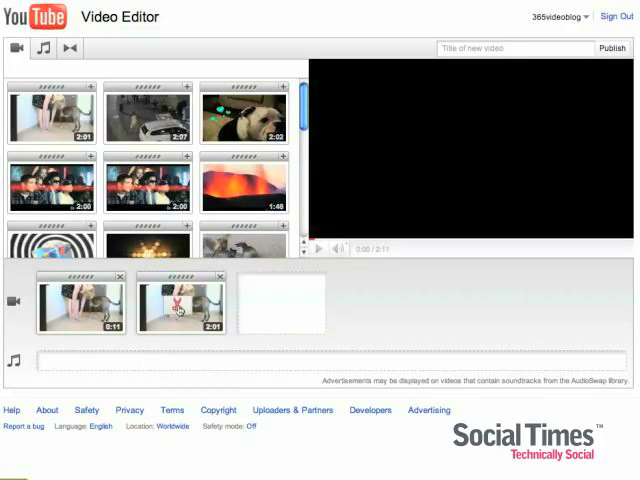
{"action": "double_click", "coordinate": [178, 304]}
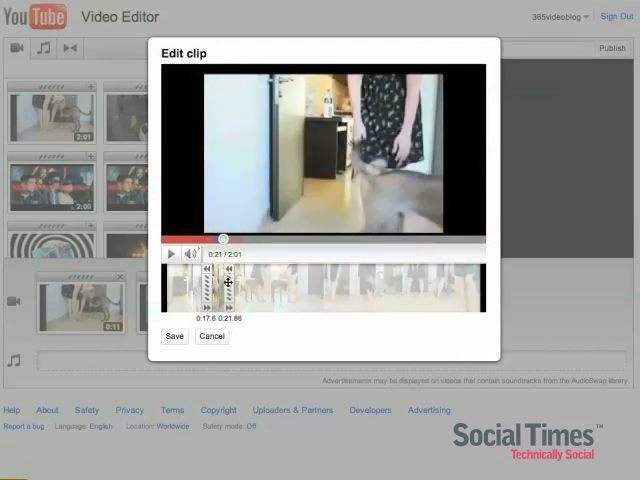
{"action": "left_click", "coordinate": [172, 336]}
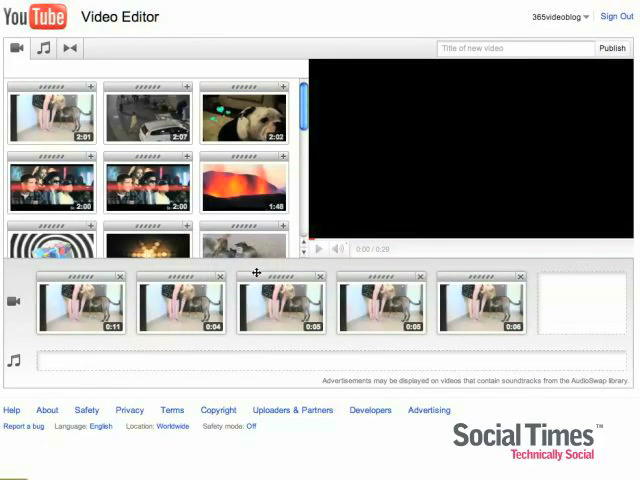
Step: Play the assembled five dog clips in the preview player
{"action": "left_click", "coordinate": [318, 250]}
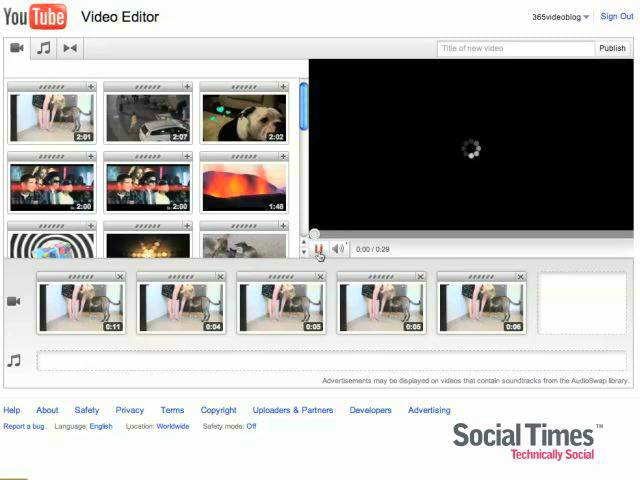
{"action": "left_click", "coordinate": [318, 246]}
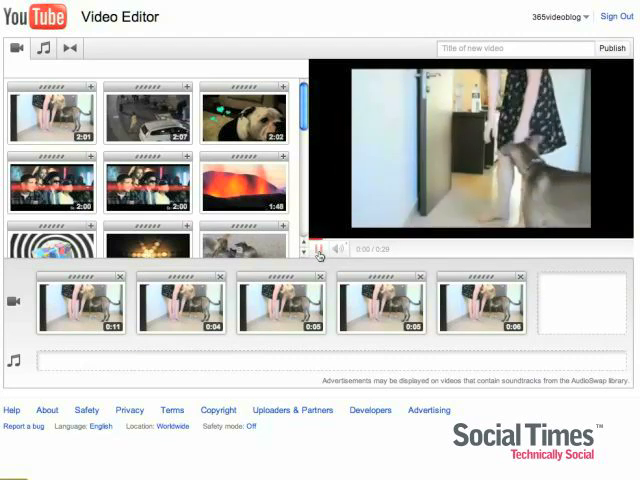
{"action": "left_click", "coordinate": [318, 248]}
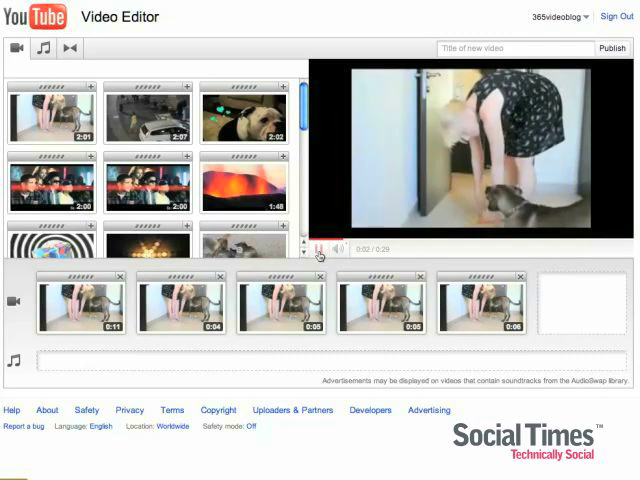